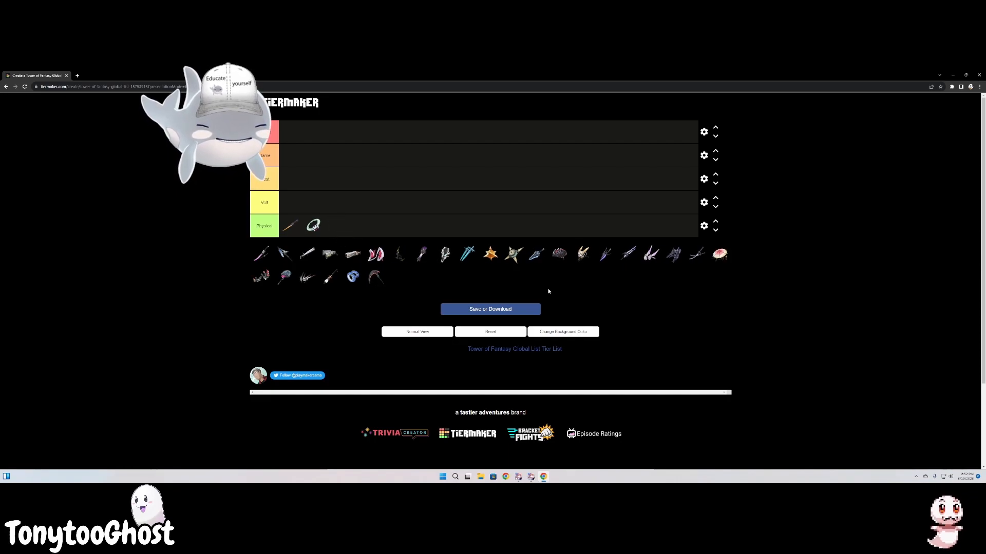
{"action": "mouse_move", "coordinate": [407, 291]}
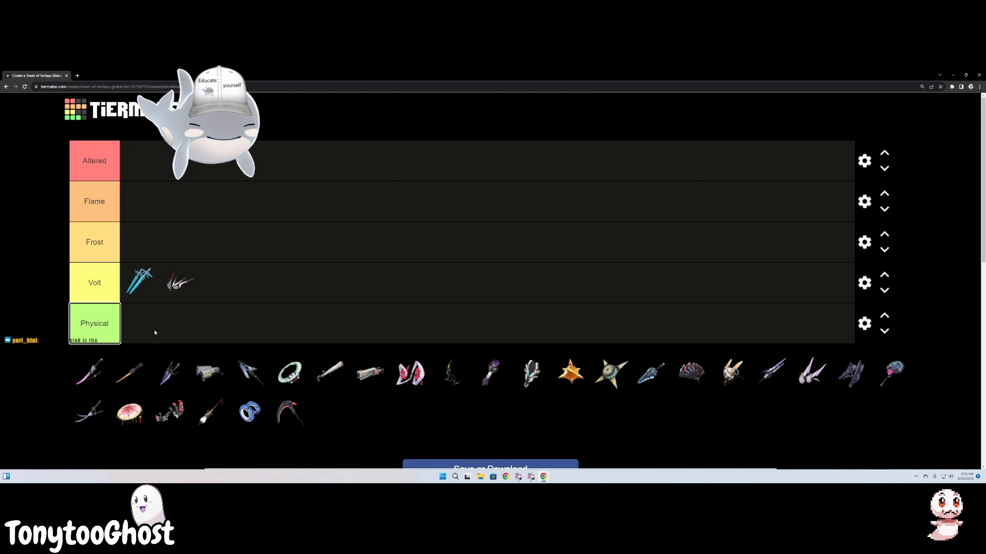
{"action": "mouse_move", "coordinate": [546, 356]}
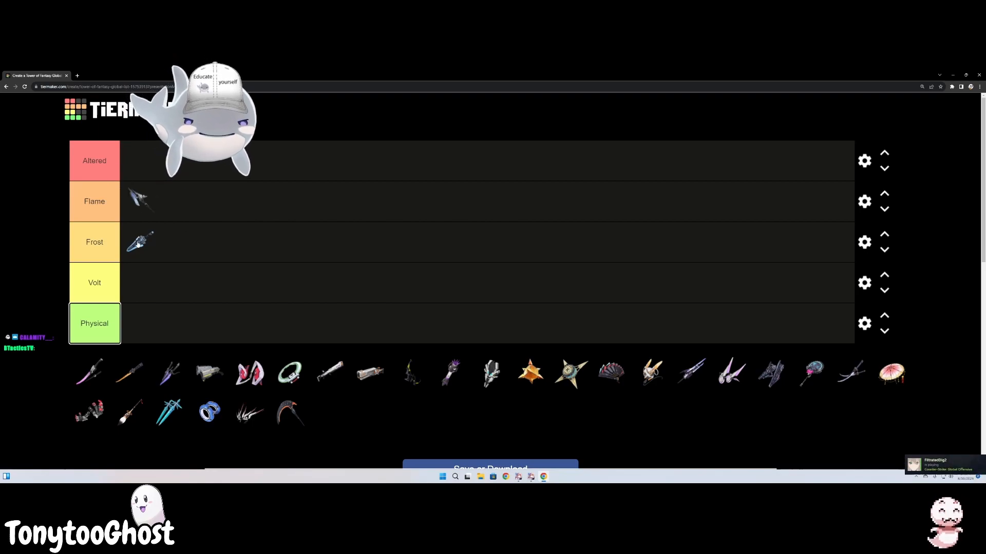
{"action": "mouse_move", "coordinate": [500, 310]}
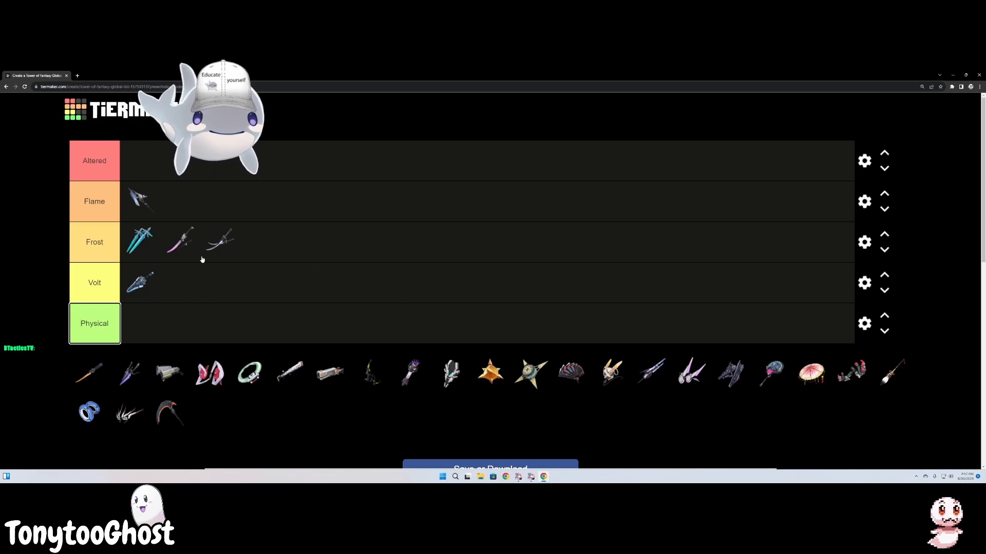
{"action": "mouse_move", "coordinate": [278, 302]}
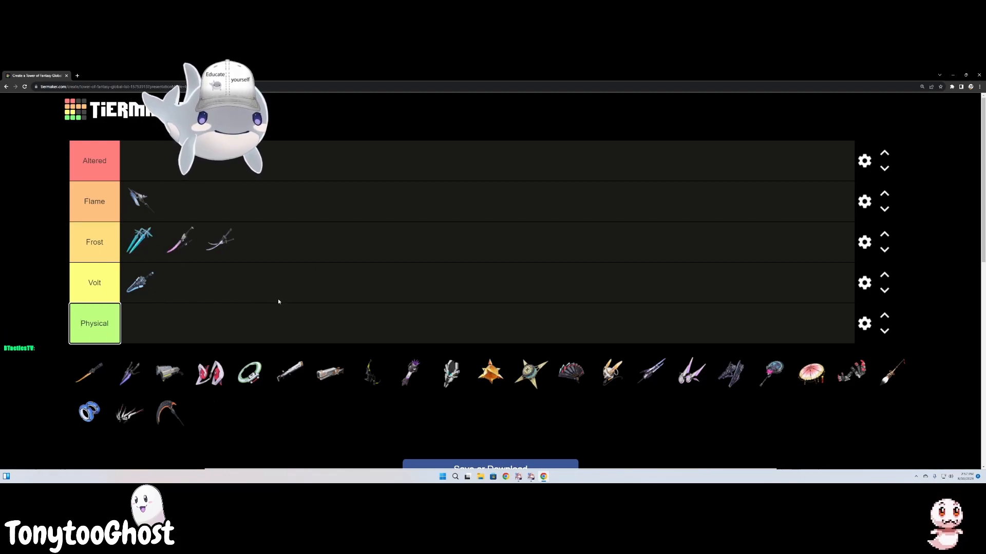
{"action": "mouse_move", "coordinate": [298, 263]}
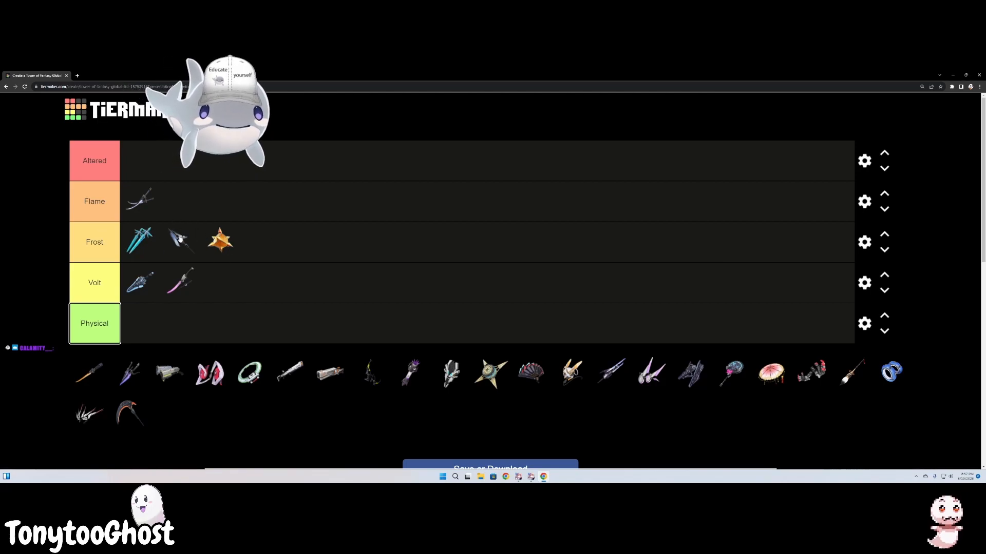
{"action": "mouse_move", "coordinate": [190, 245]}
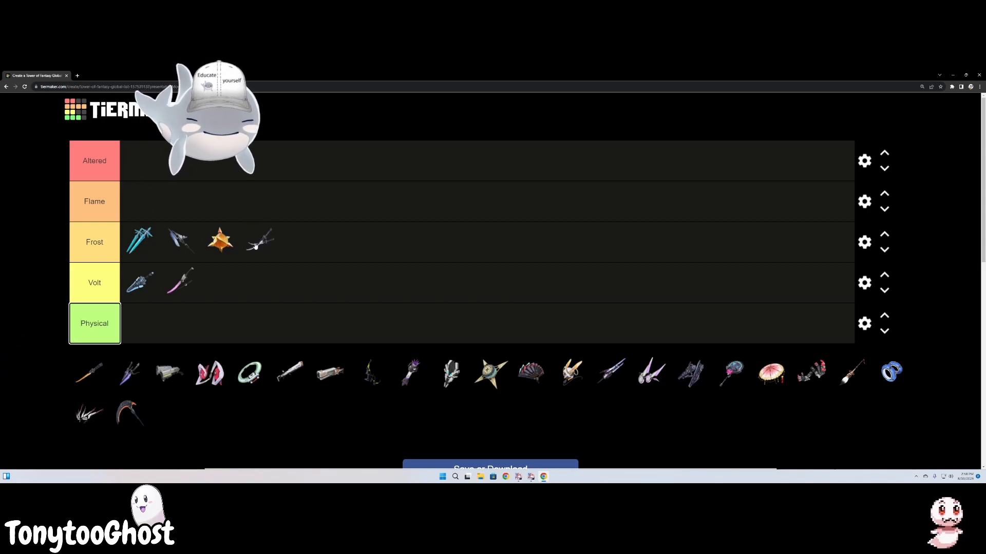
- Move the Flame weapon out of its row, leaving the Flame row empty
{"action": "left_click_drag", "start_coordinate": [257, 241], "coordinate": [140, 199]}
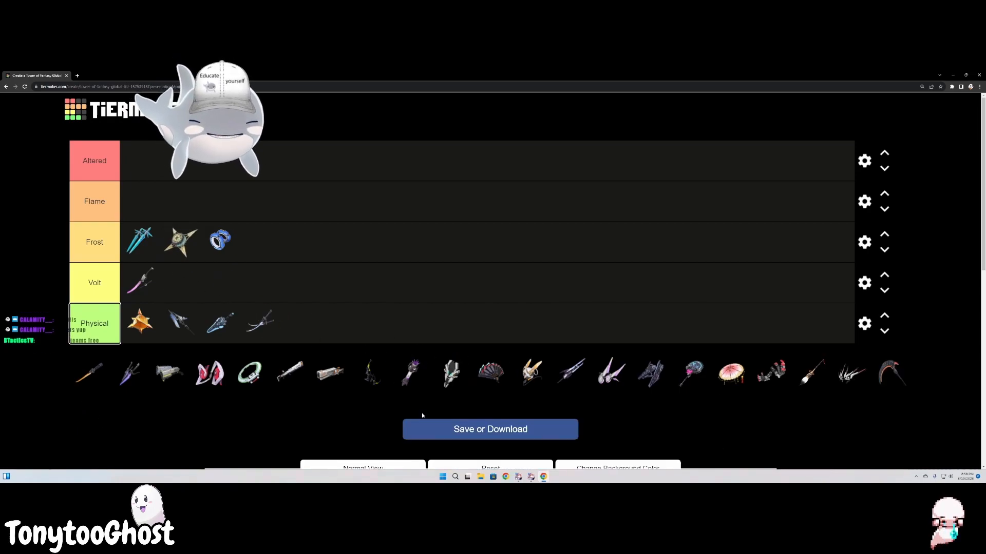
{"action": "mouse_move", "coordinate": [395, 377]}
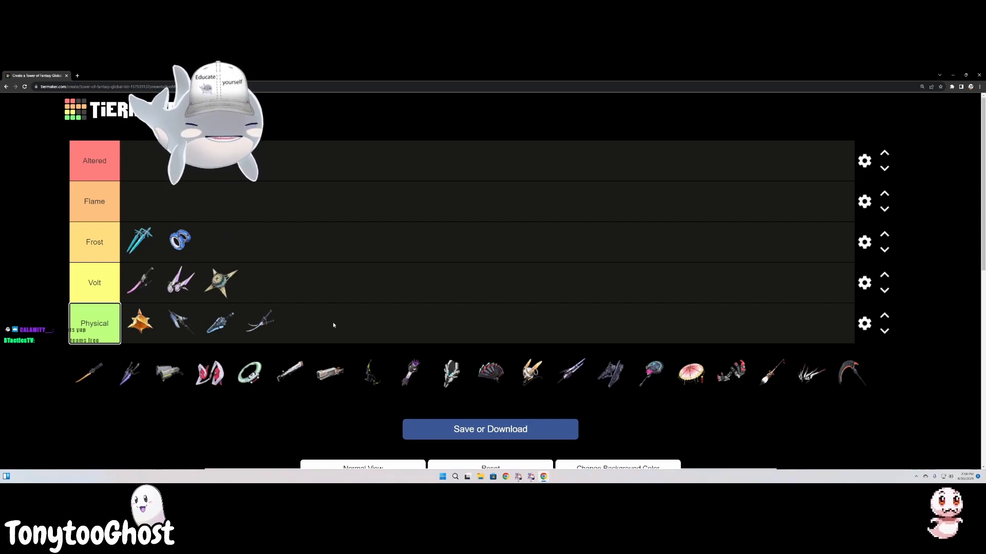
{"action": "mouse_move", "coordinate": [396, 384]}
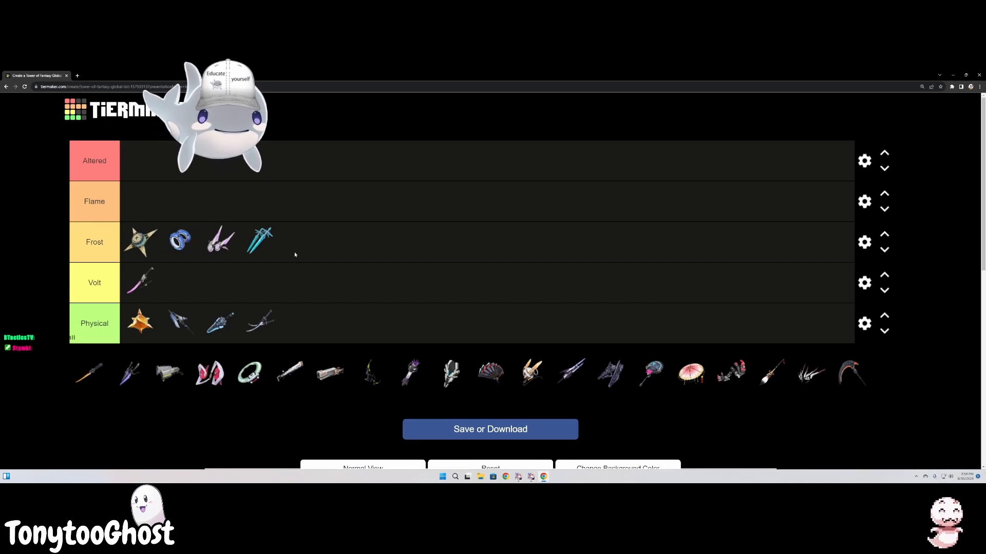
{"action": "mouse_move", "coordinate": [178, 294]}
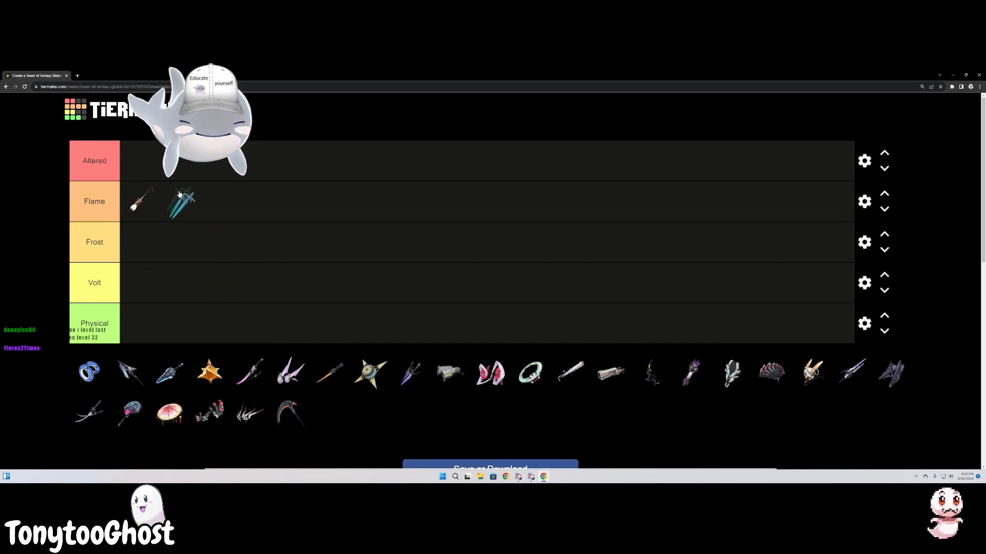
{"action": "mouse_move", "coordinate": [191, 218]}
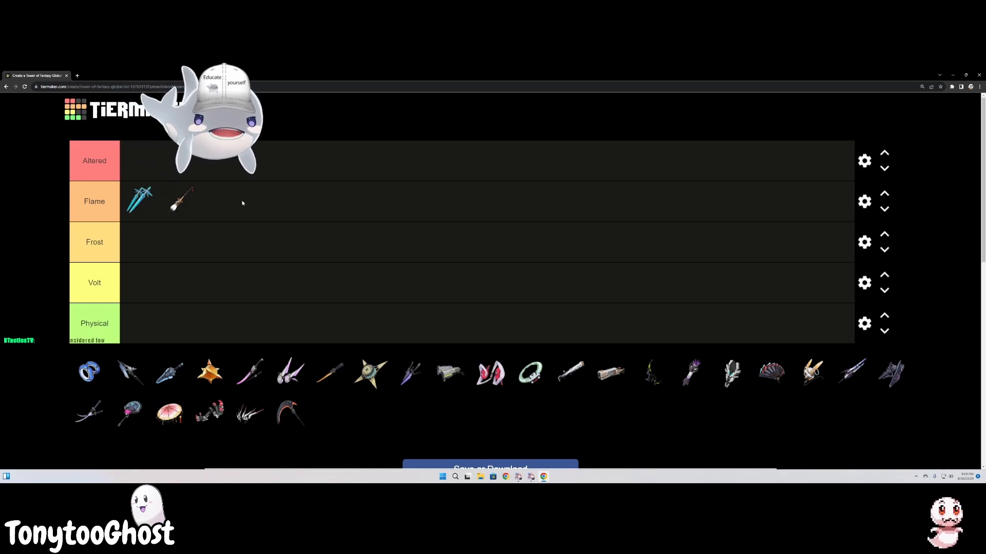
- Try the blue weapon in the Altered row, then return it to the Flame row
{"action": "left_click_drag", "start_coordinate": [138, 200], "coordinate": [138, 161]}
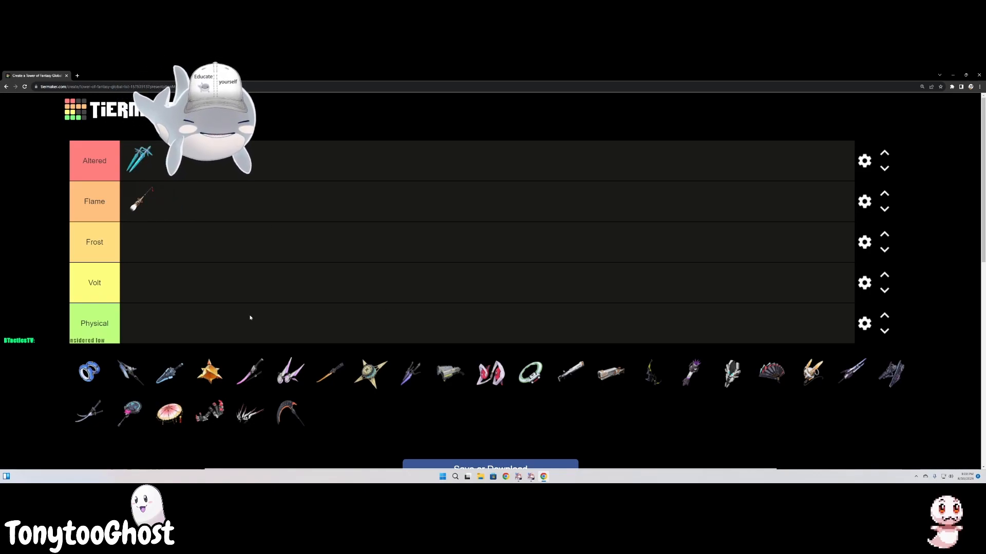
{"action": "left_click_drag", "start_coordinate": [141, 160], "coordinate": [141, 202]}
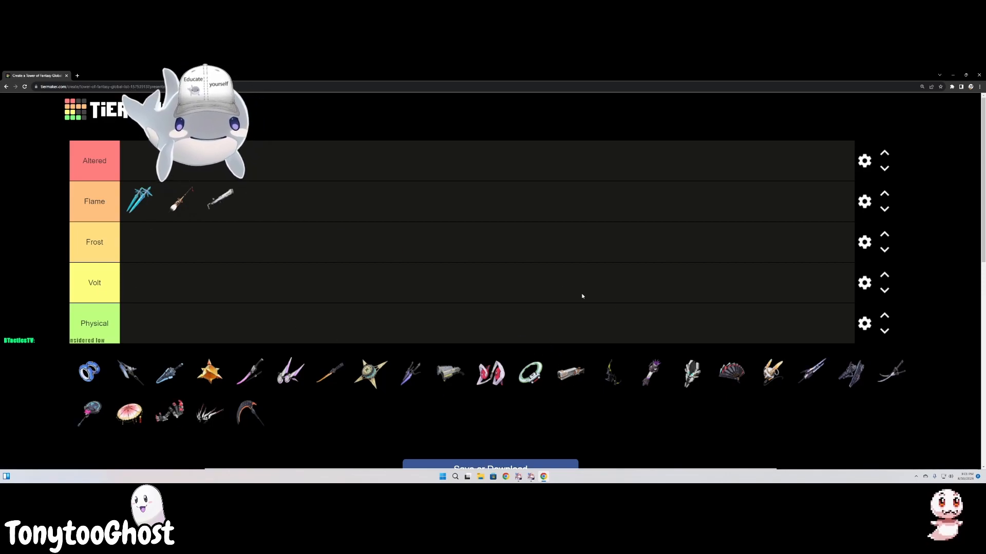
{"action": "mouse_move", "coordinate": [229, 219]}
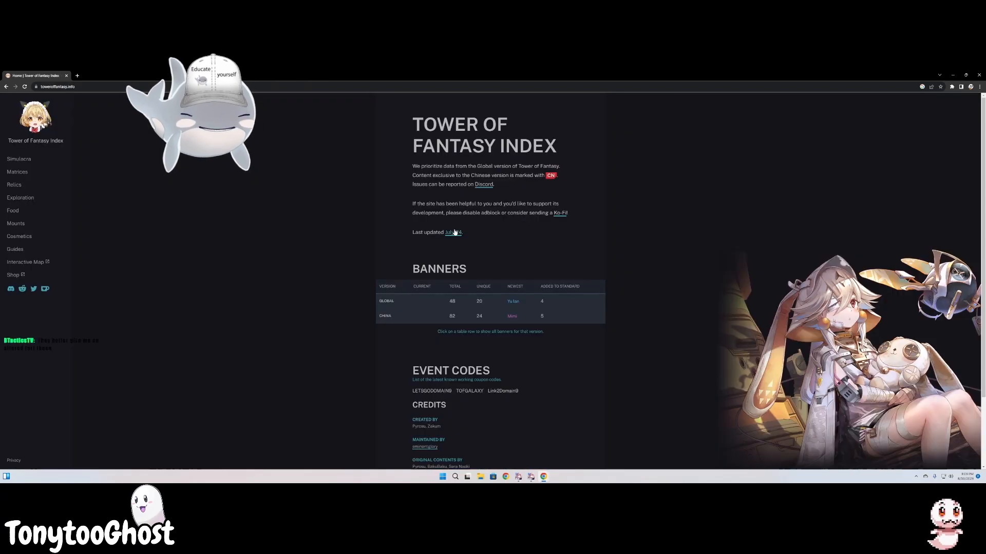
{"action": "mouse_move", "coordinate": [482, 278]}
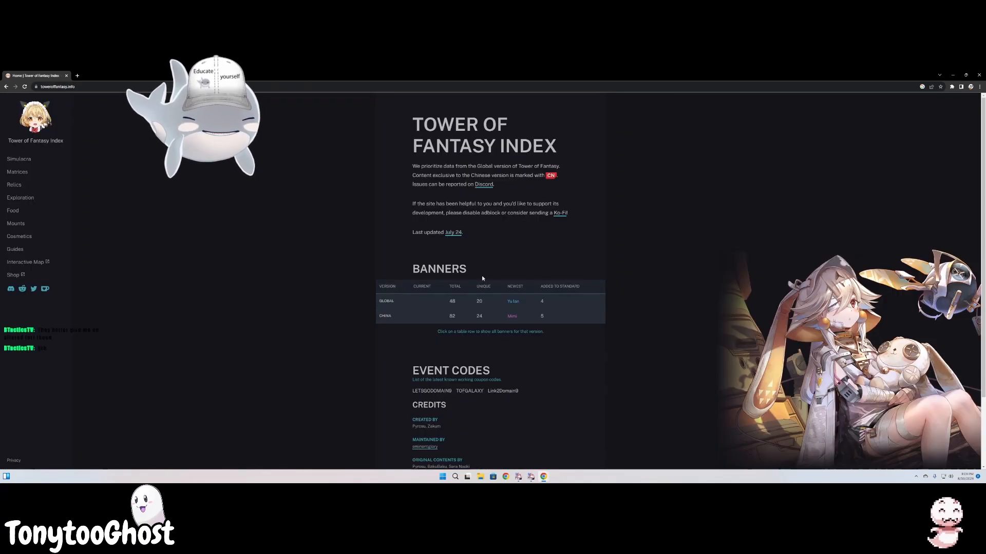
- Filter simulacra by element and scroll through Fiona's simulacrum page
{"action": "left_click", "coordinate": [18, 159]}
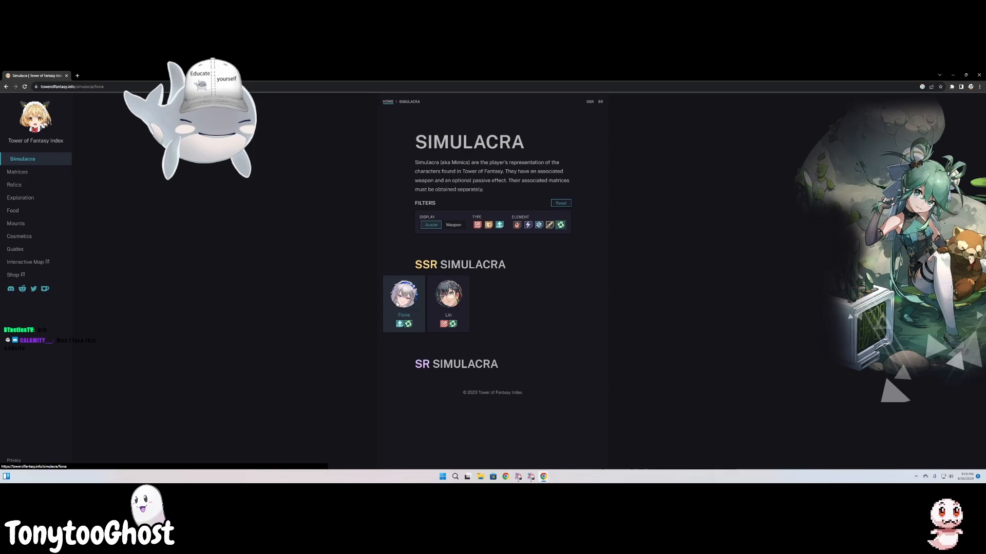
{"action": "left_click", "coordinate": [403, 291]}
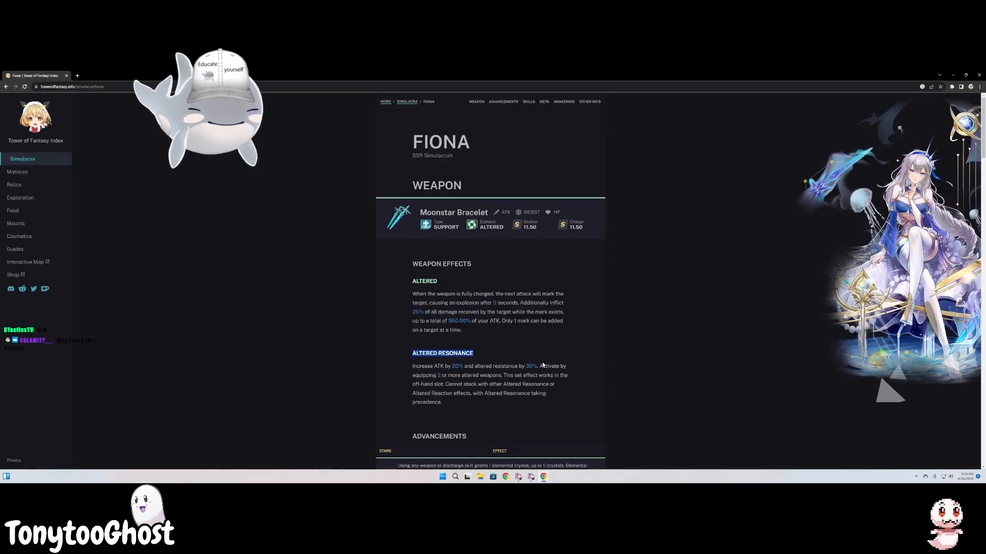
{"action": "scroll", "scroll_direction": "down", "scroll_amount": 3}
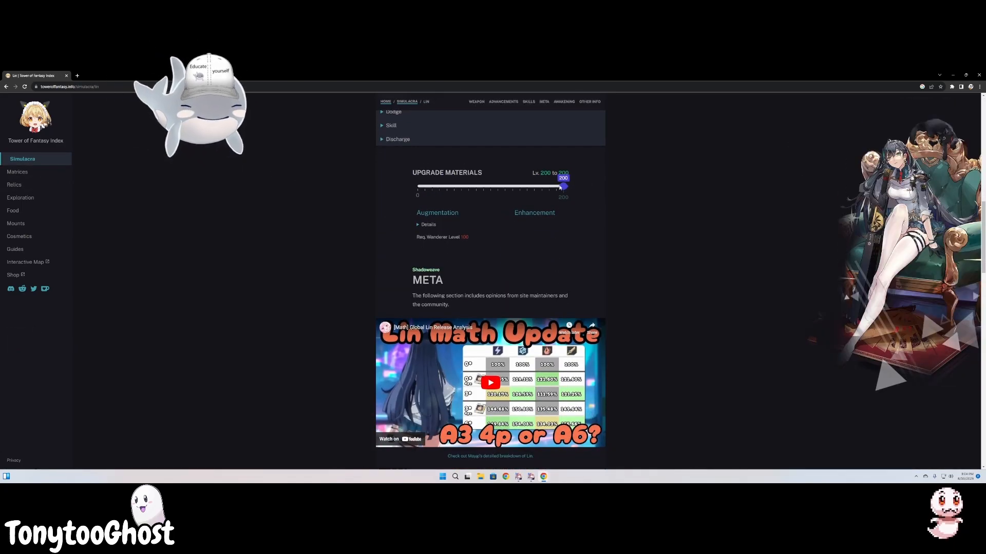
{"action": "scroll", "scroll_direction": "down", "scroll_amount": 3}
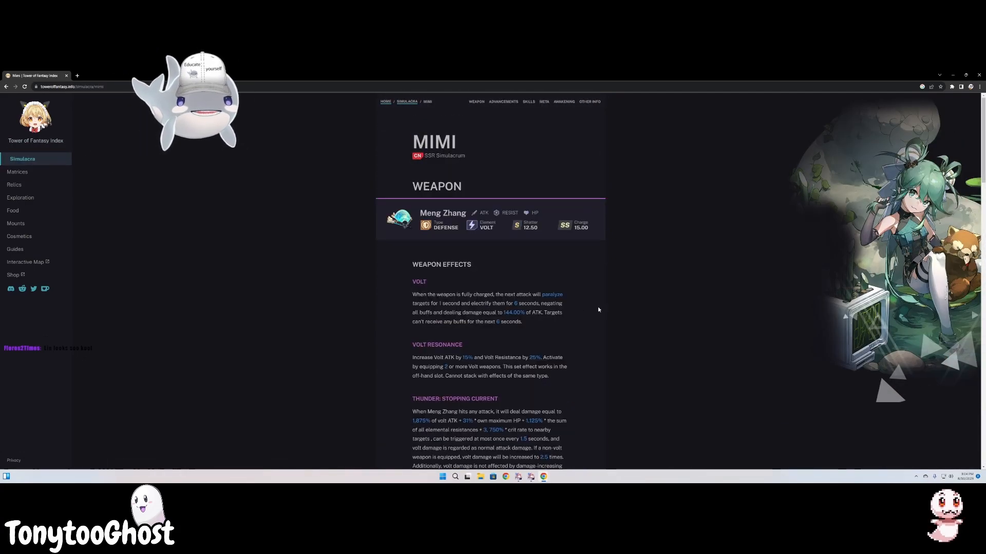
{"action": "mouse_move", "coordinate": [372, 212]}
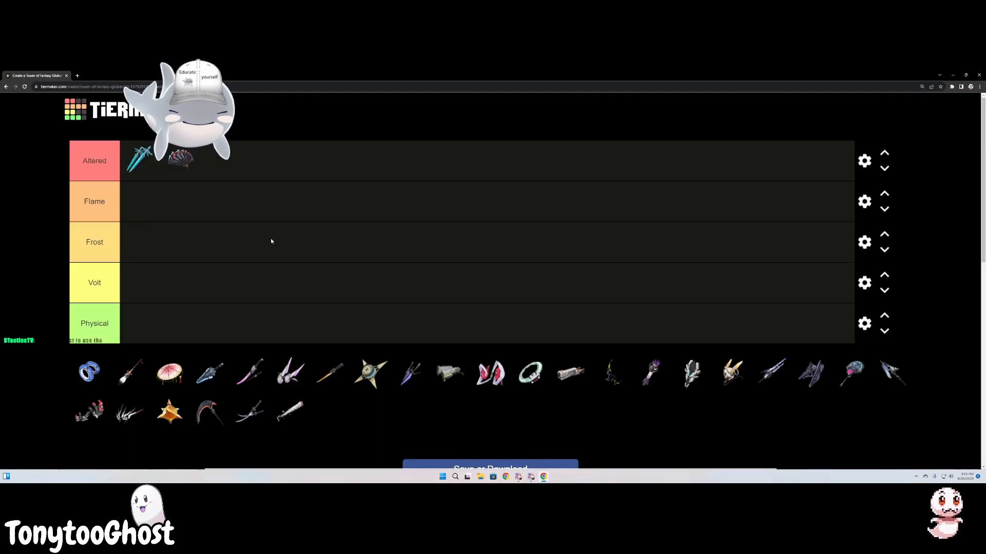
{"action": "mouse_move", "coordinate": [375, 405]}
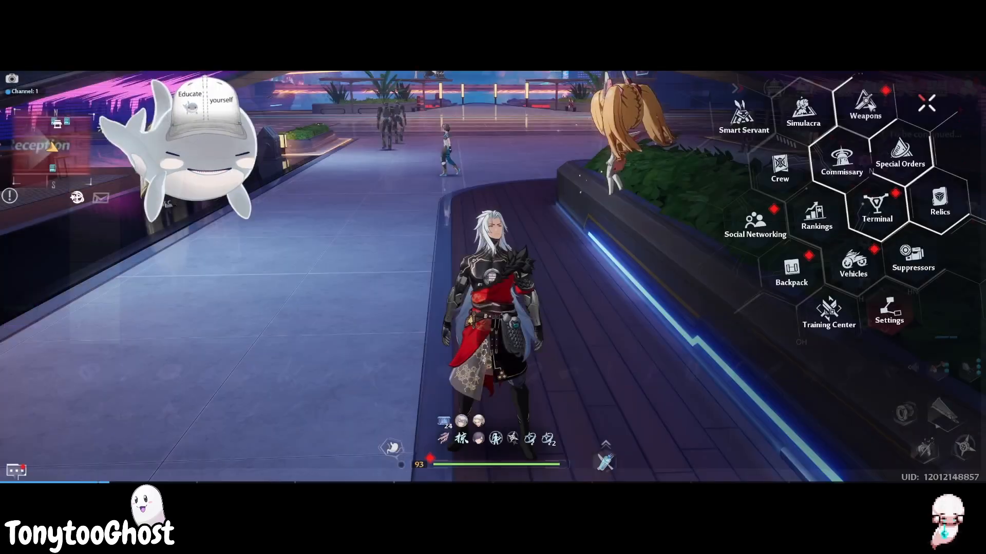
- Open the Weapons screen's Warehouse and scroll through owned and locked weapons
{"action": "left_click", "coordinate": [865, 110]}
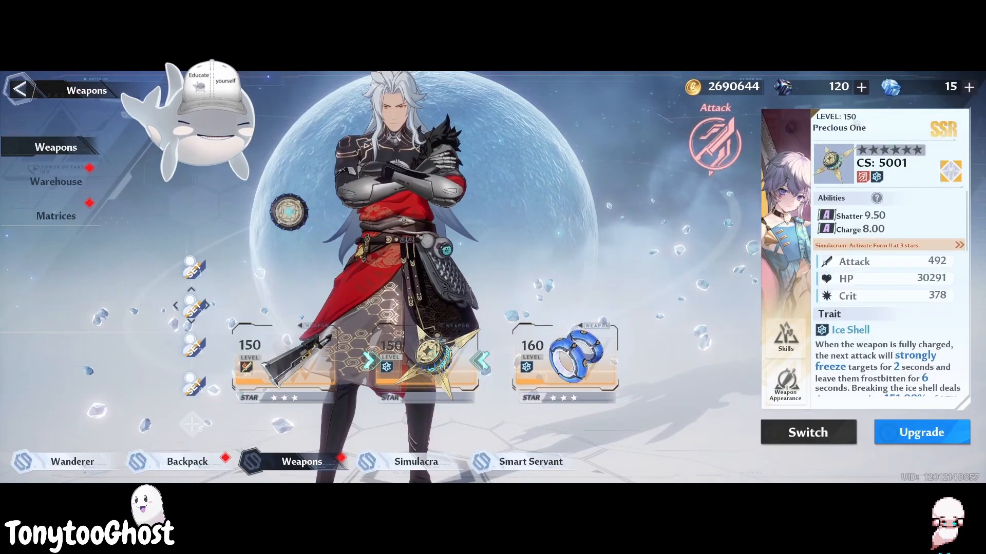
{"action": "left_click", "coordinate": [56, 182]}
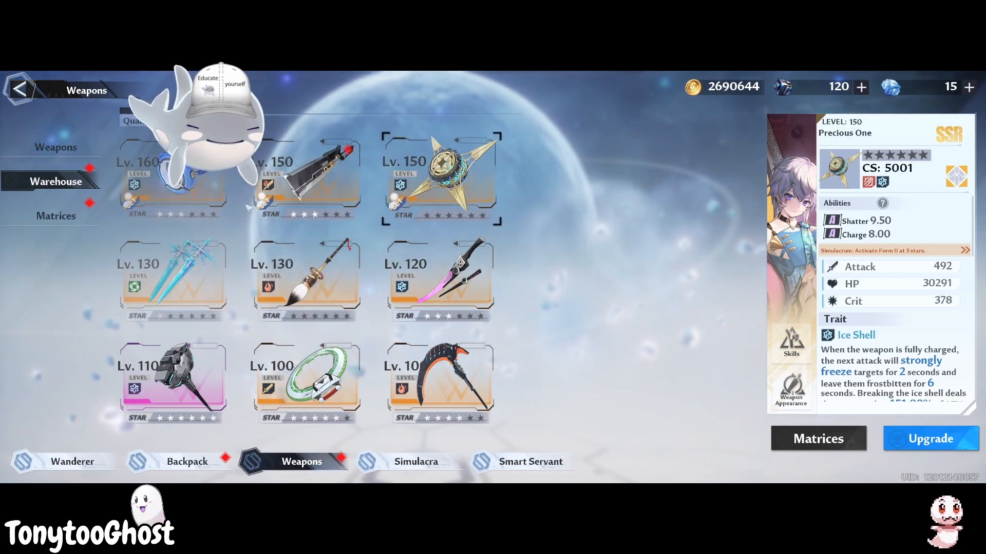
{"action": "scroll", "scroll_direction": "down", "scroll_amount": 3}
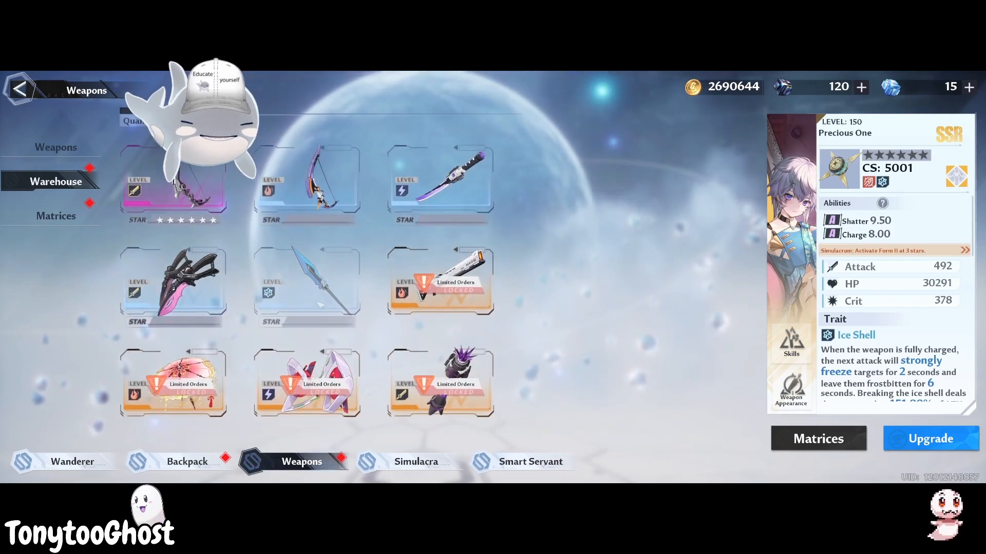
{"action": "scroll", "scroll_direction": "down", "scroll_amount": 3}
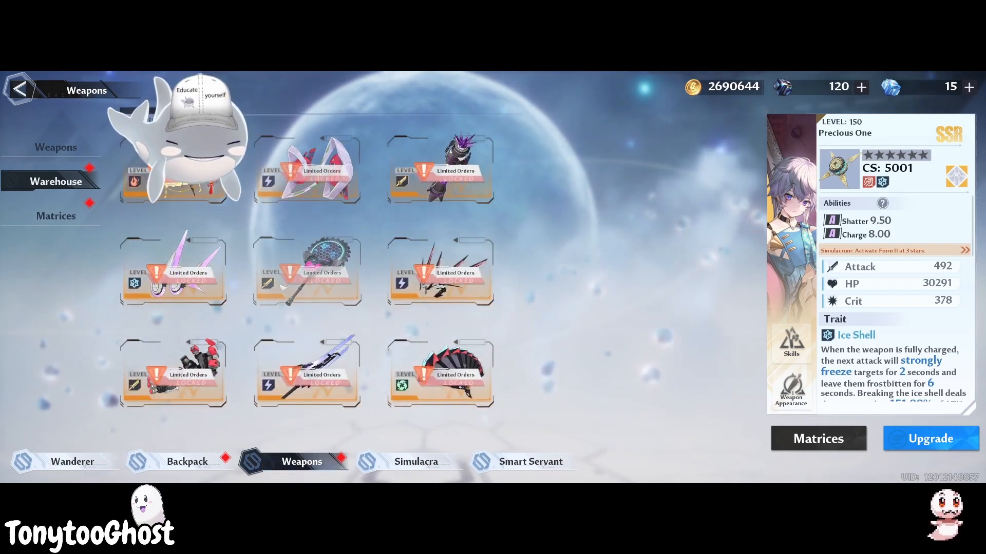
- Scroll through Vesper's weapon details, then preview Lyra on the Simulacra screen
{"action": "left_click", "coordinate": [174, 373]}
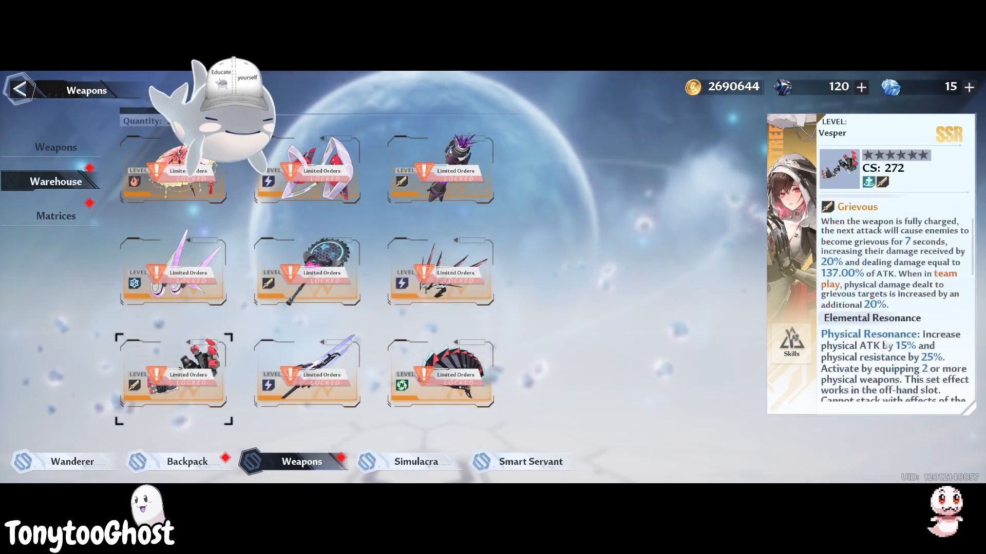
{"action": "scroll", "scroll_direction": "down", "scroll_amount": 3}
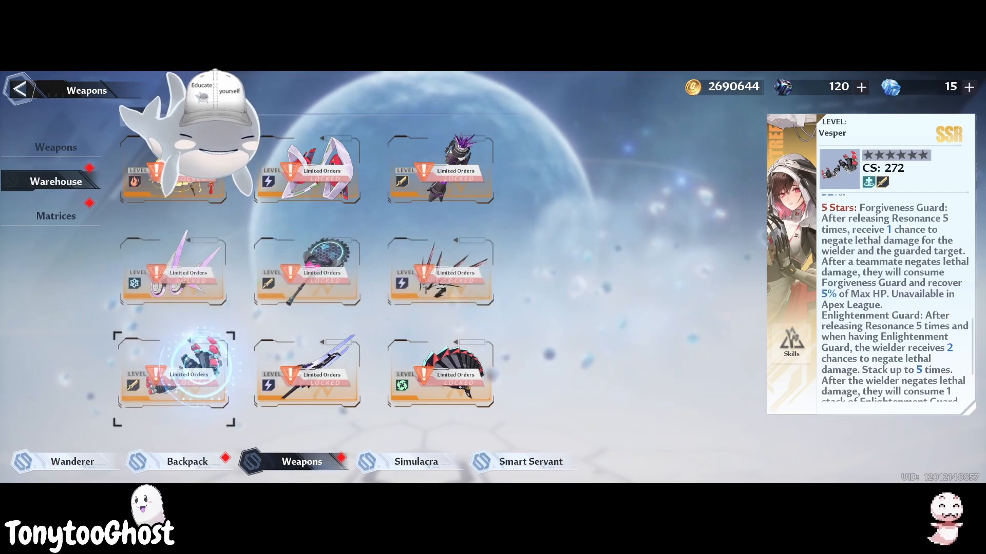
{"action": "scroll", "scroll_direction": "down", "scroll_amount": 3}
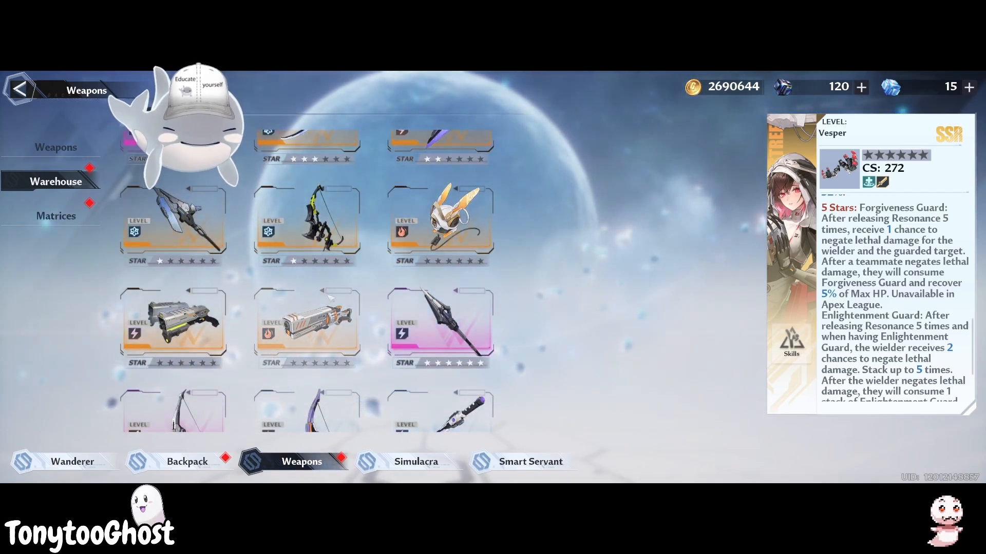
{"action": "scroll", "scroll_direction": "up", "scroll_amount": 3}
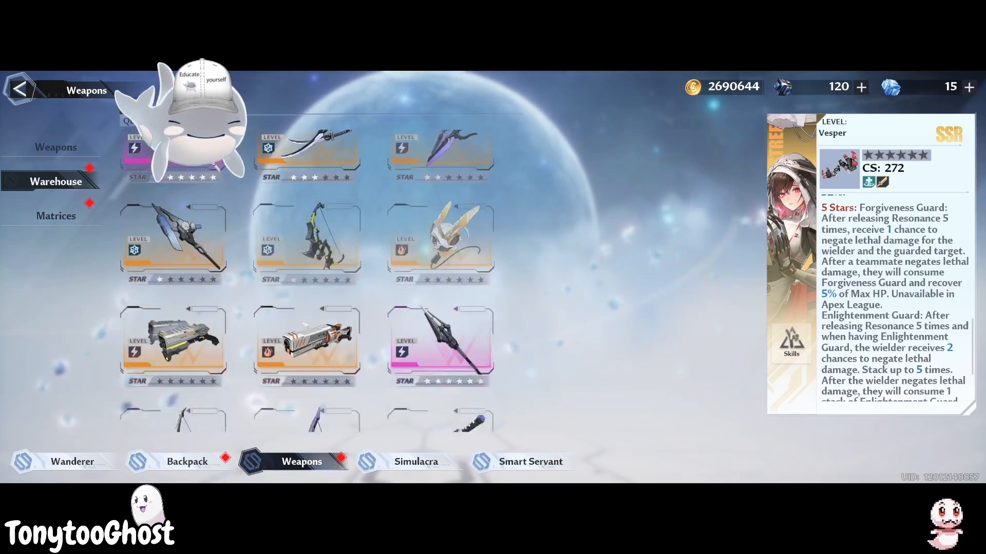
{"action": "left_click", "coordinate": [415, 462]}
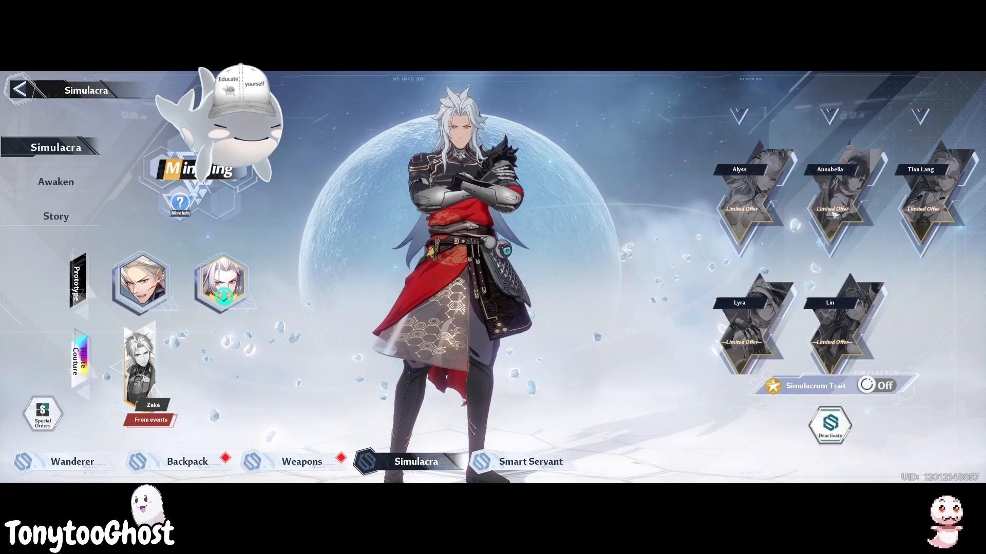
{"action": "left_click", "coordinate": [756, 308]}
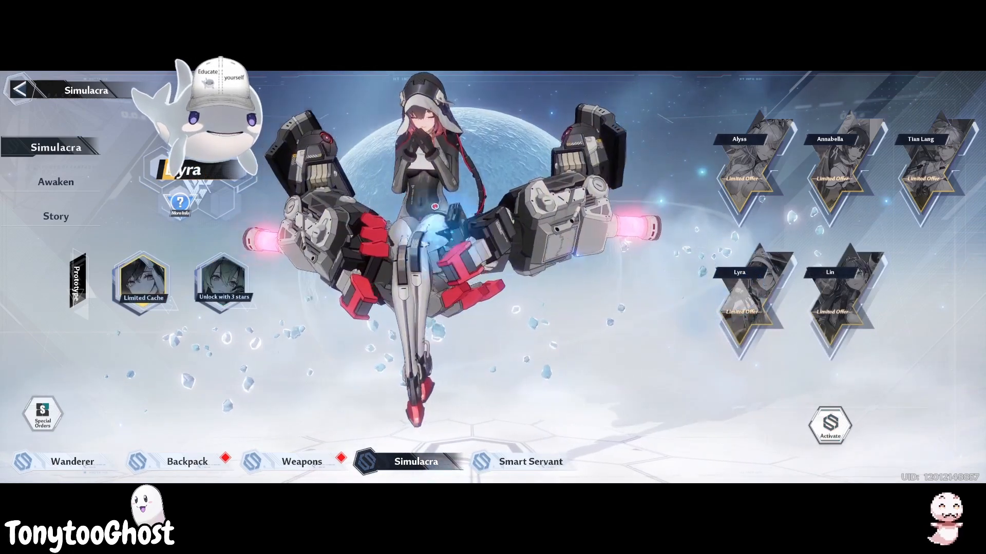